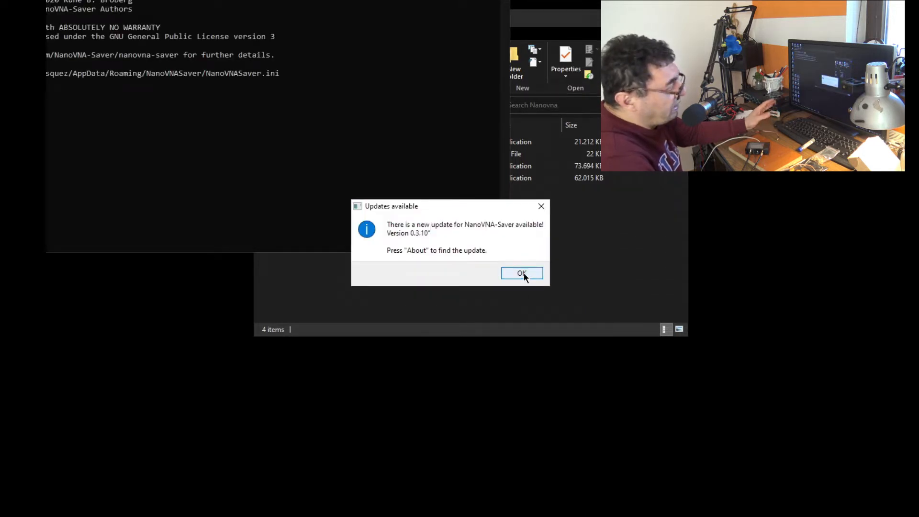
Step: Dismiss the NanoVNA-Saver update notice and minimise the browser download page
click(521, 272)
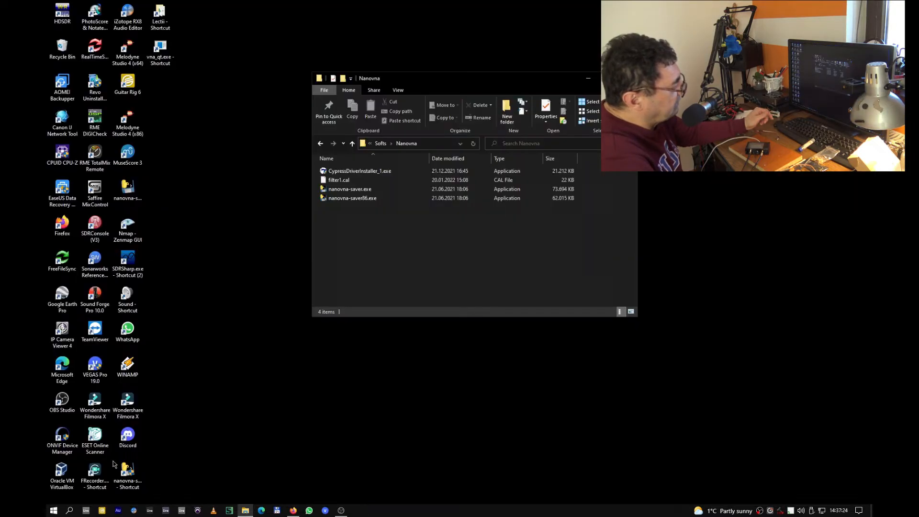
mouse_move(163, 468)
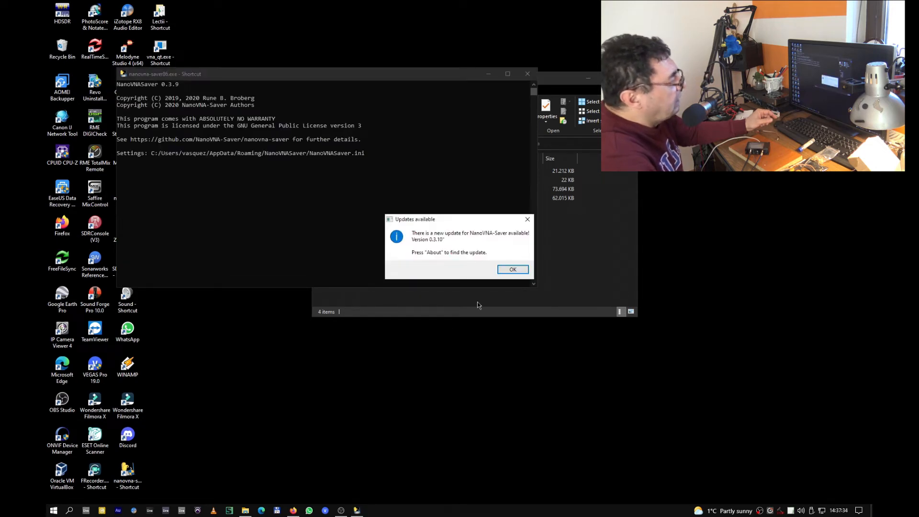
click(512, 269)
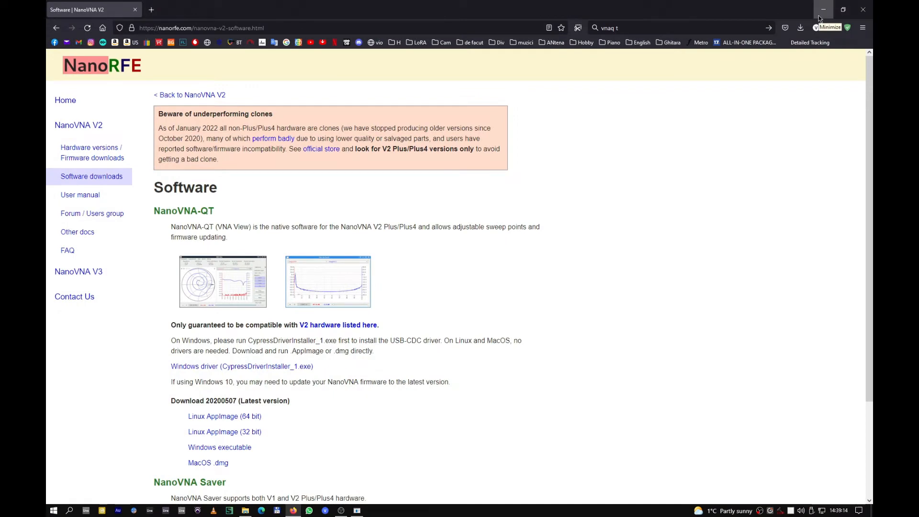
click(823, 10)
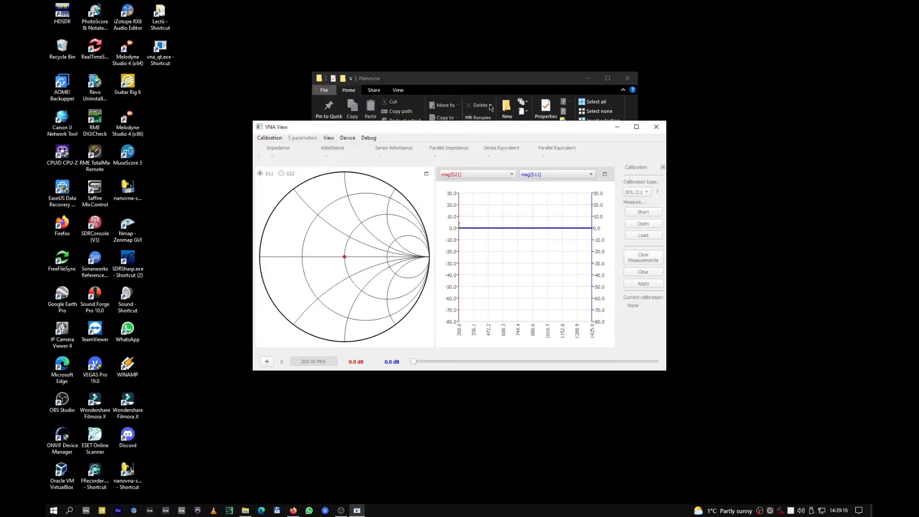
Step: Launch vna_qt (VNA View) and check its Device menu for connection options
click(656, 126)
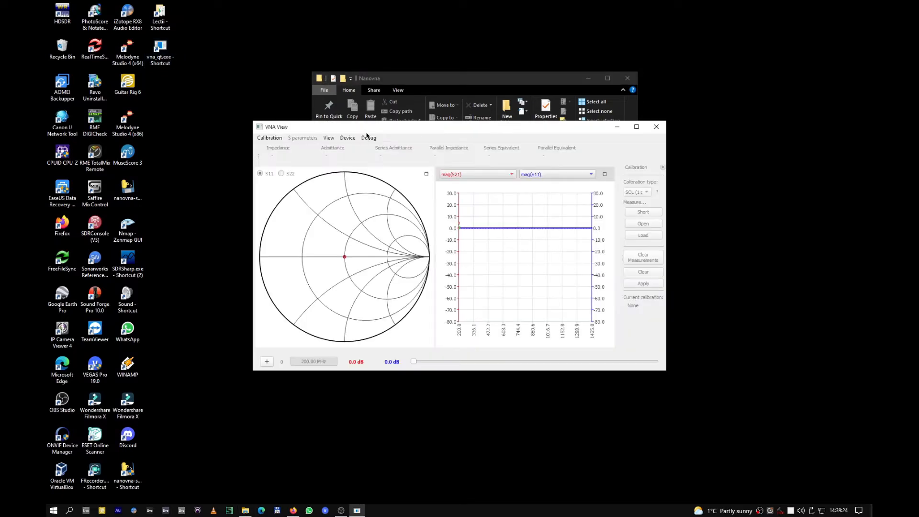
click(347, 137)
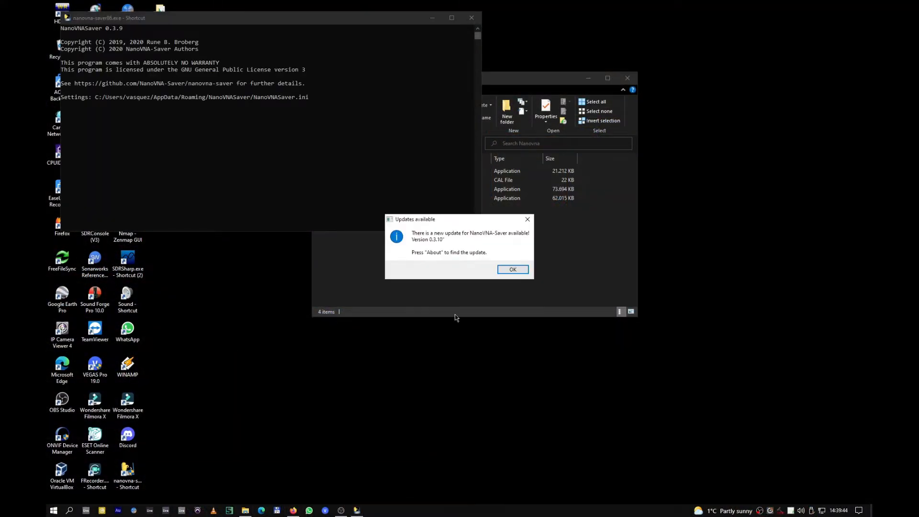
Step: Accept the update notice, connect to the analyser on COM4 and run the 200–300 MHz S11/S21 phase sweep
click(511, 269)
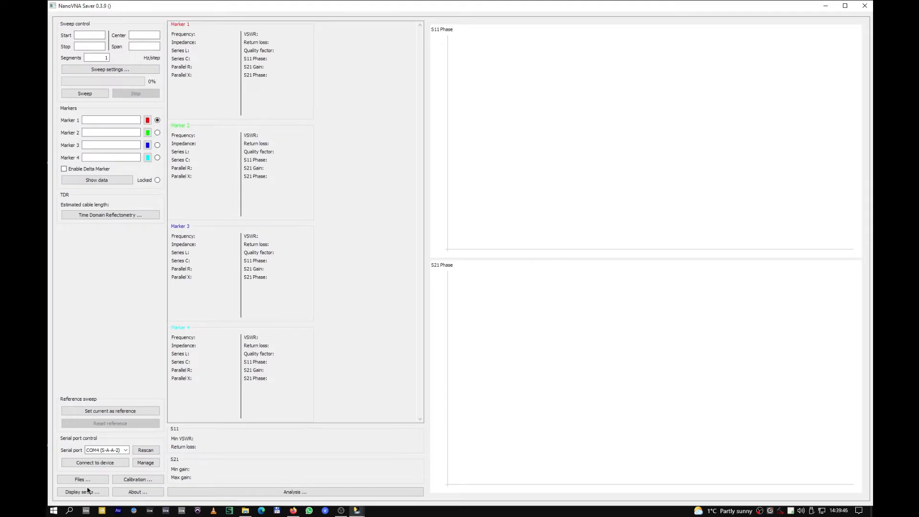
click(95, 462)
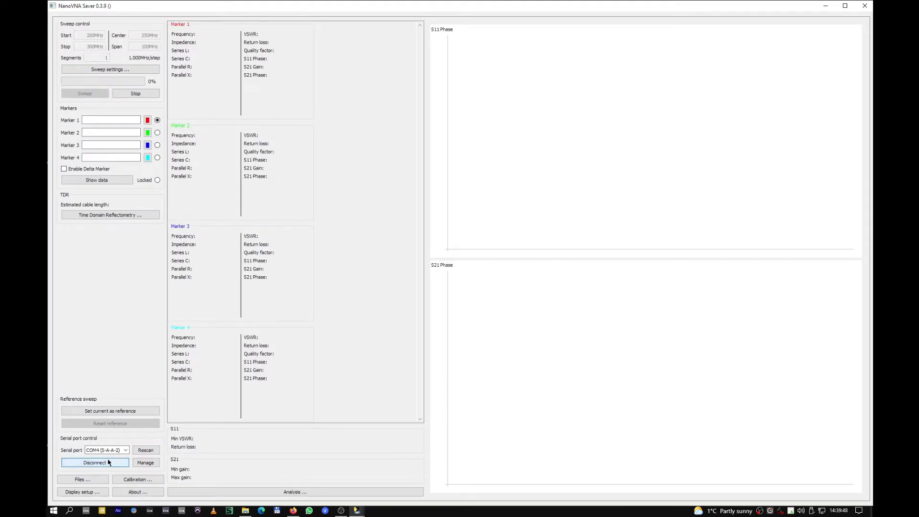
click(84, 93)
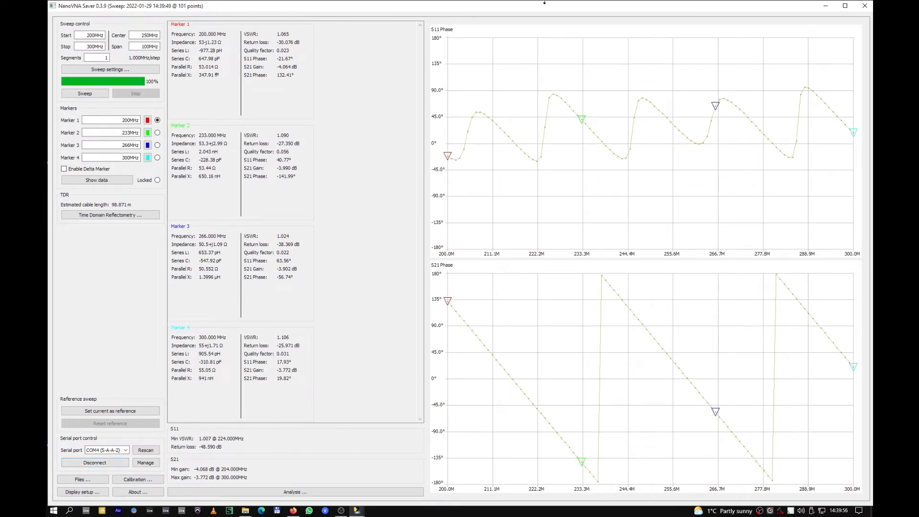
mouse_move(452, 285)
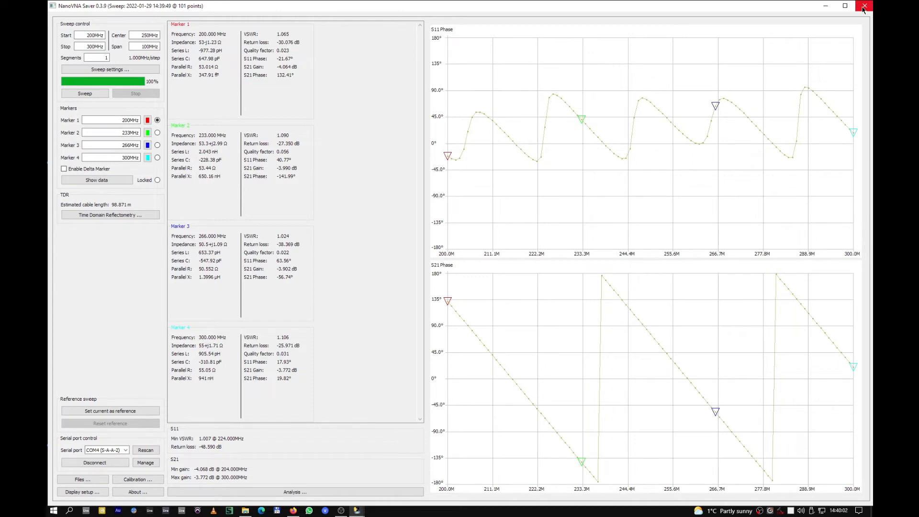
mouse_move(864, 7)
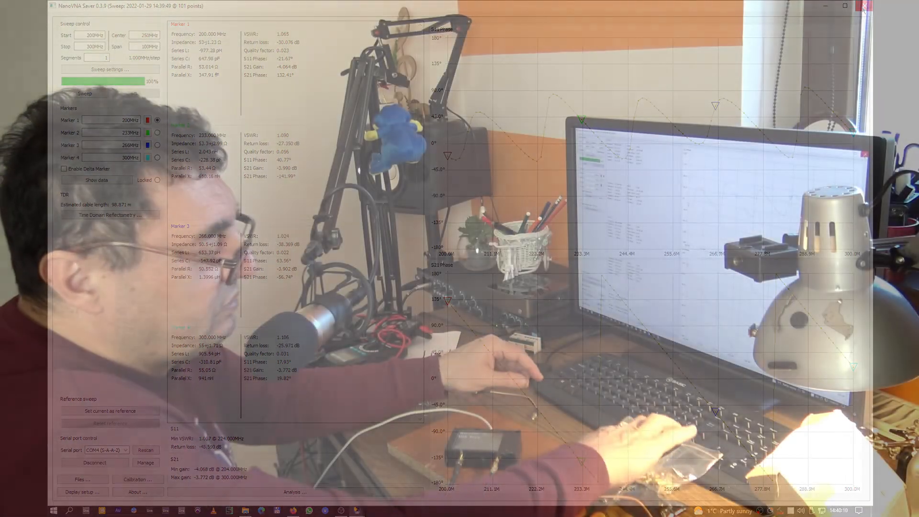
Step: Close NanoVNA-Saver, returning to the Nanovna folder in File Explorer
click(866, 6)
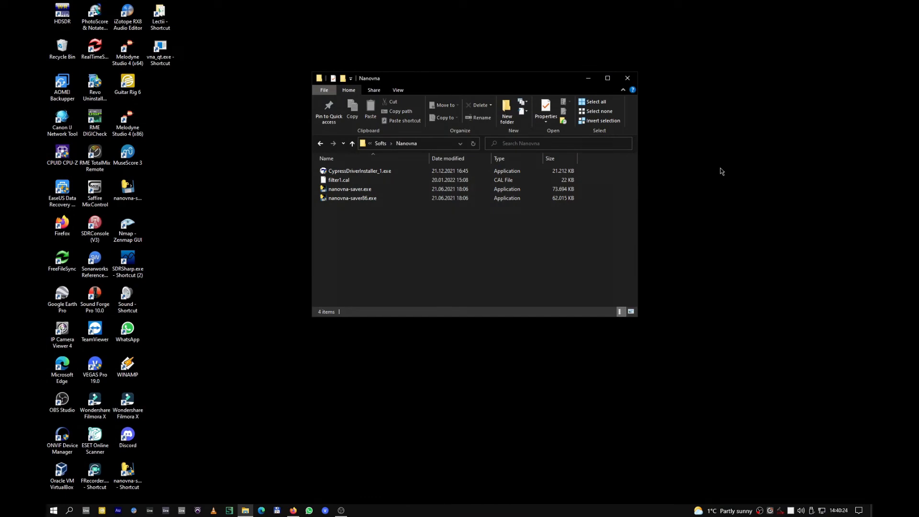
double_click(350, 189)
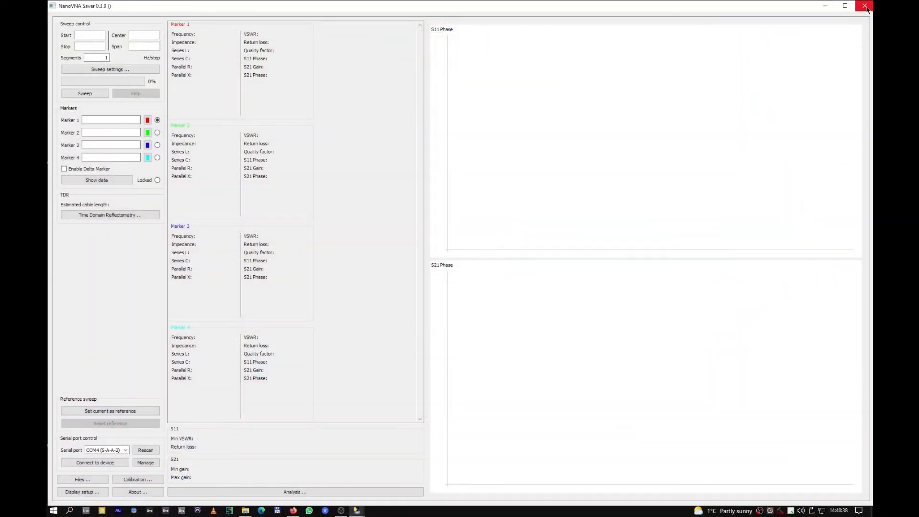
mouse_move(865, 6)
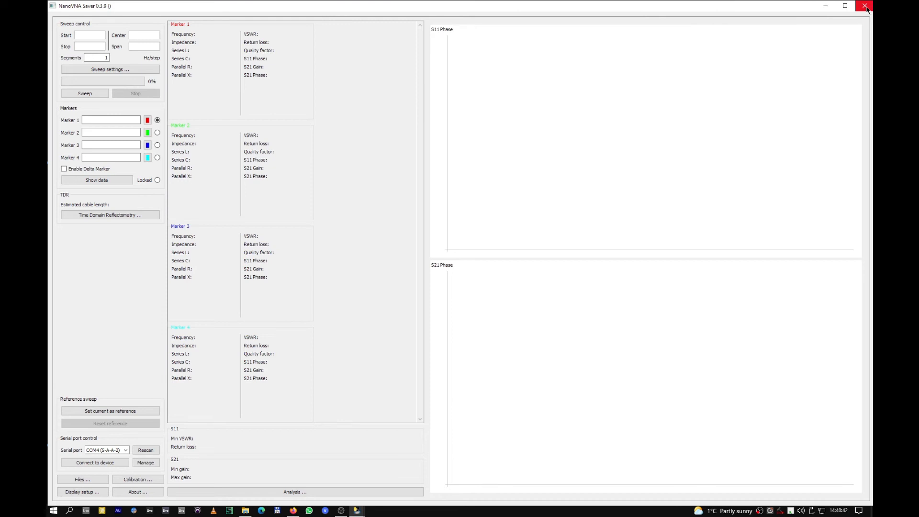
click(865, 5)
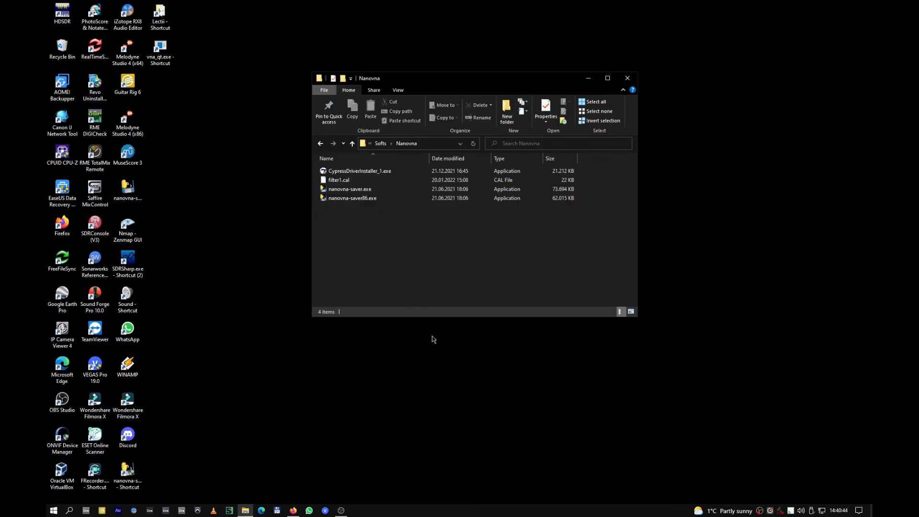